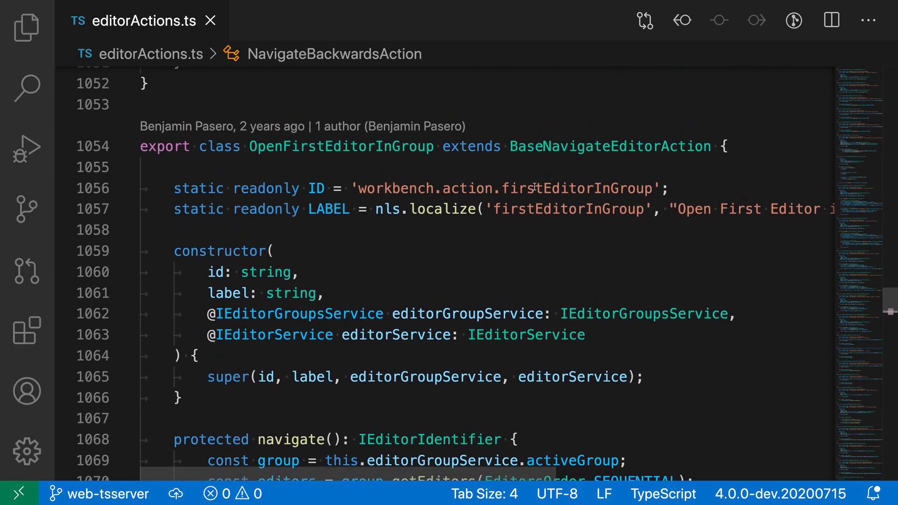
- Jump between classes in editorActions.ts, then open editor.ts and scroll to IEditorGroupsAccessor
double_click(340, 184)
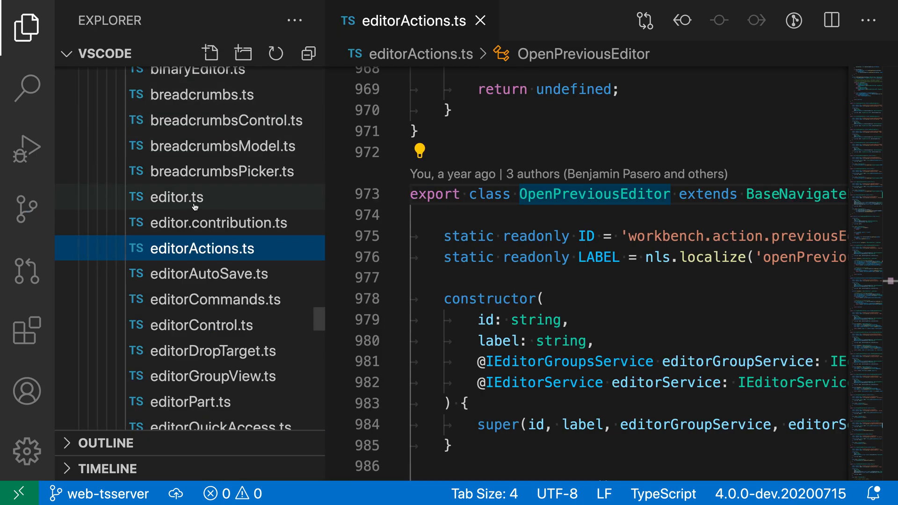
double_click(178, 197)
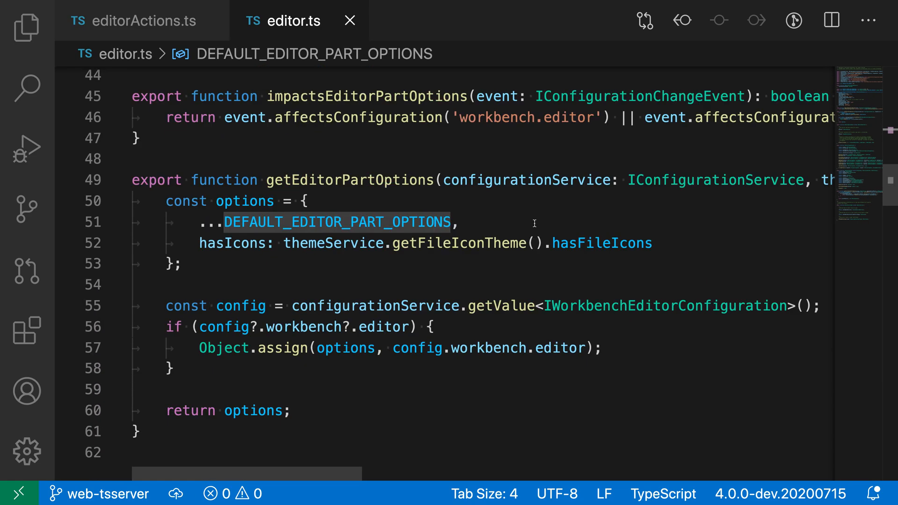
scroll("down", 3)
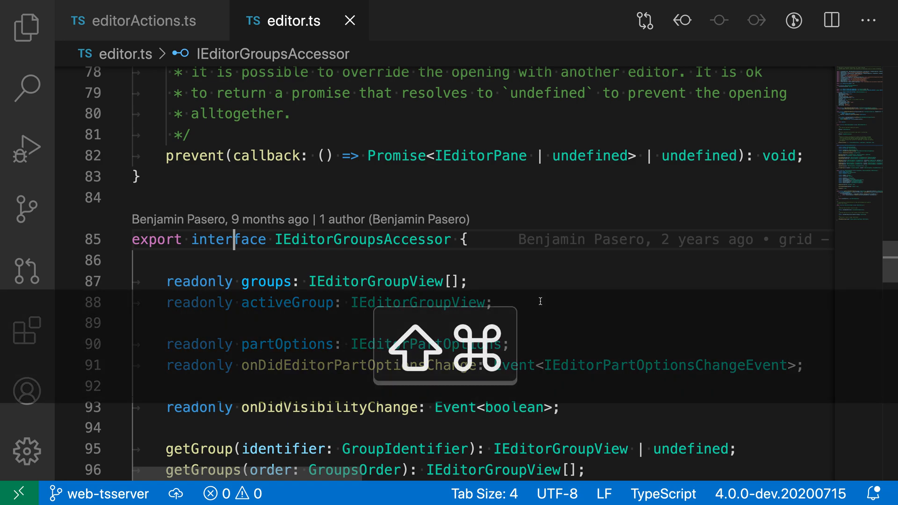
- Run 'Go Back' from the Command Palette to return to the previous editor location
type("go b")
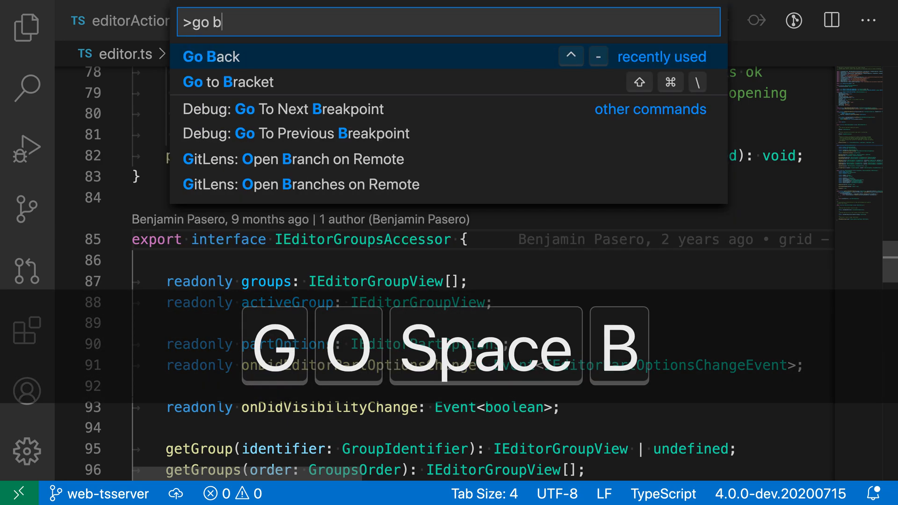
type("ac")
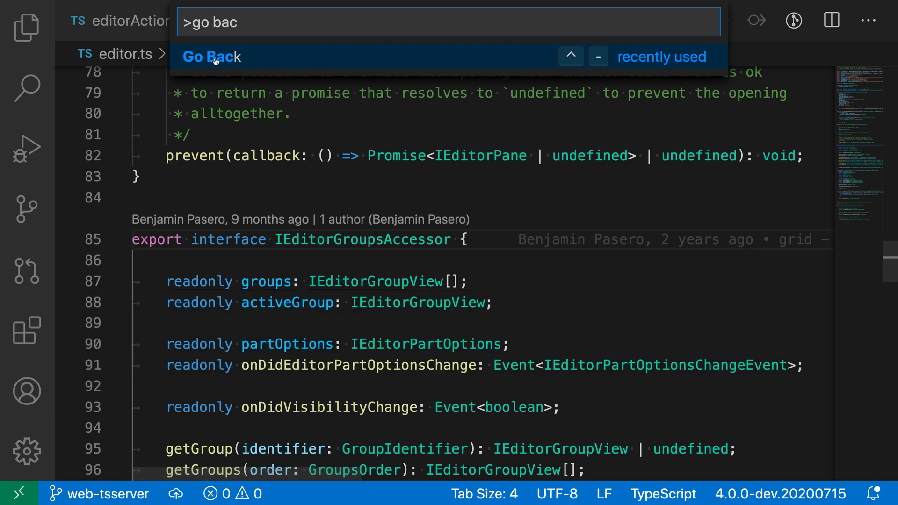
mouse_move(501, 62)
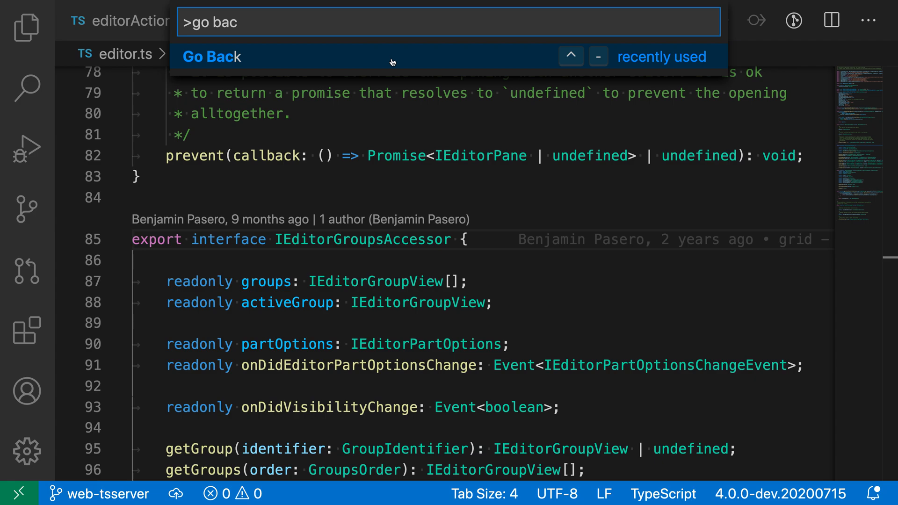
left_click(211, 56)
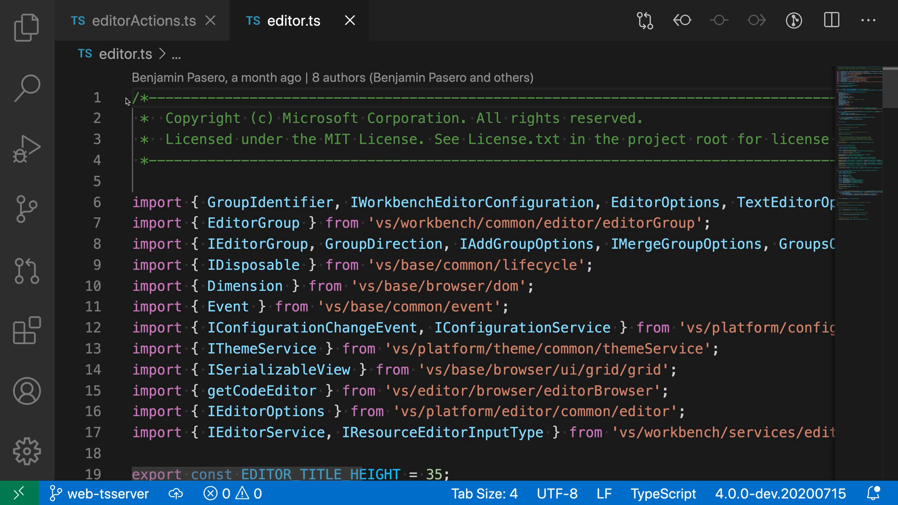
mouse_move(269, 202)
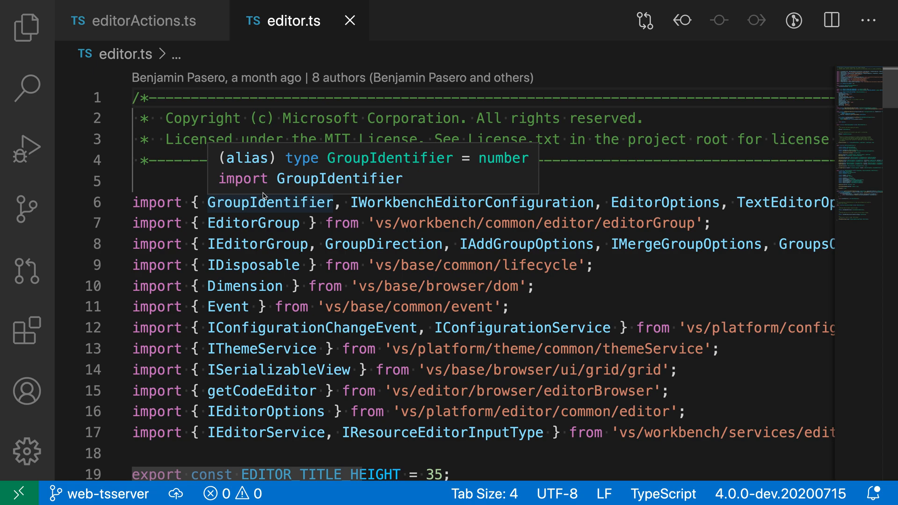
- Step back from editor.ts to the NavigateBackwardsAction class in editorActions.ts
left_click(141, 20)
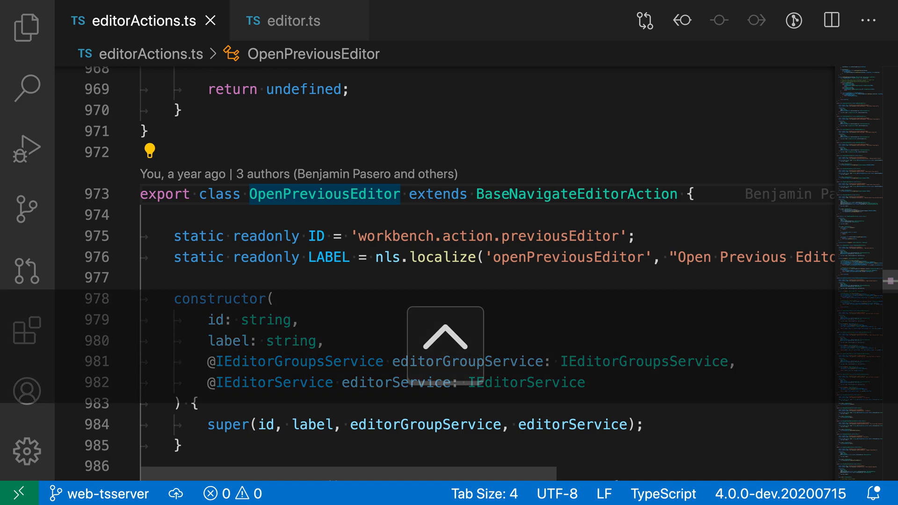
scroll("down", 3)
type(">go f")
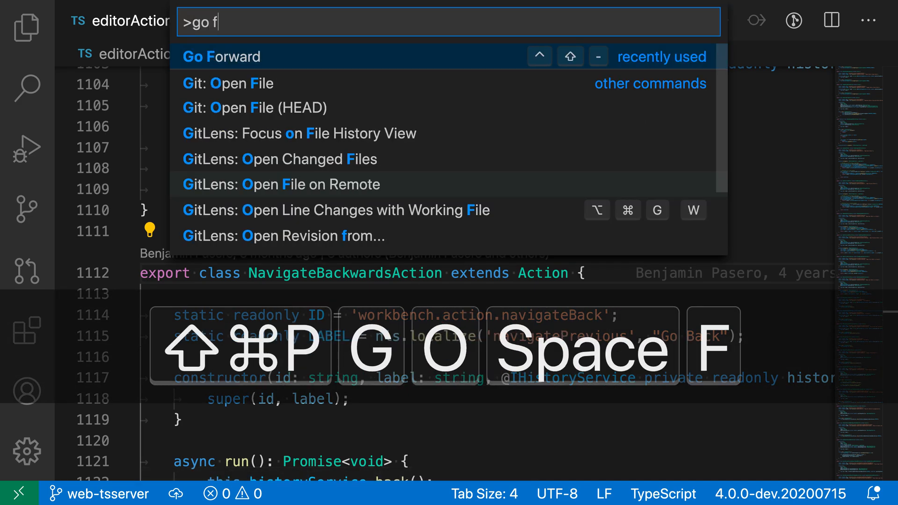
- Run Go Forward to advance to the OpenFirstEditorInGroup class
key("Enter")
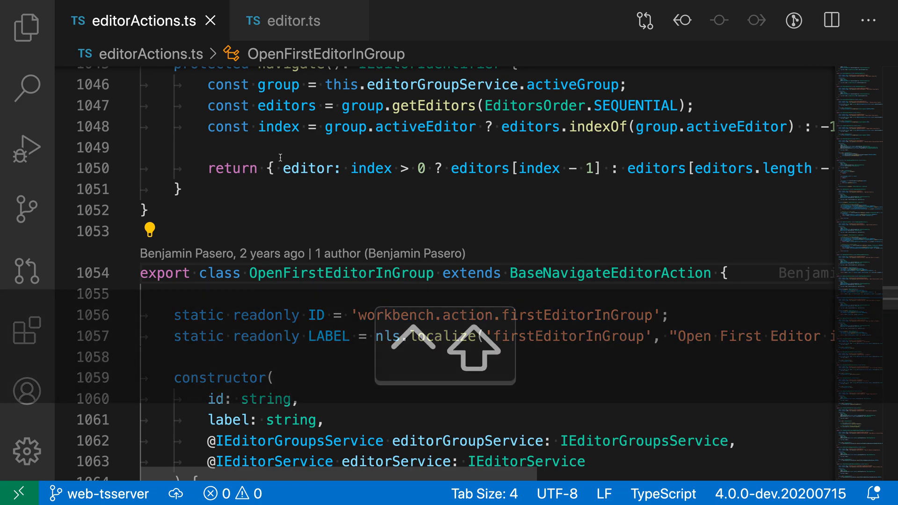
- Go forward through editorActions.ts into editor.ts, reaching IEditorGroupsAccessor again
left_click(292, 21)
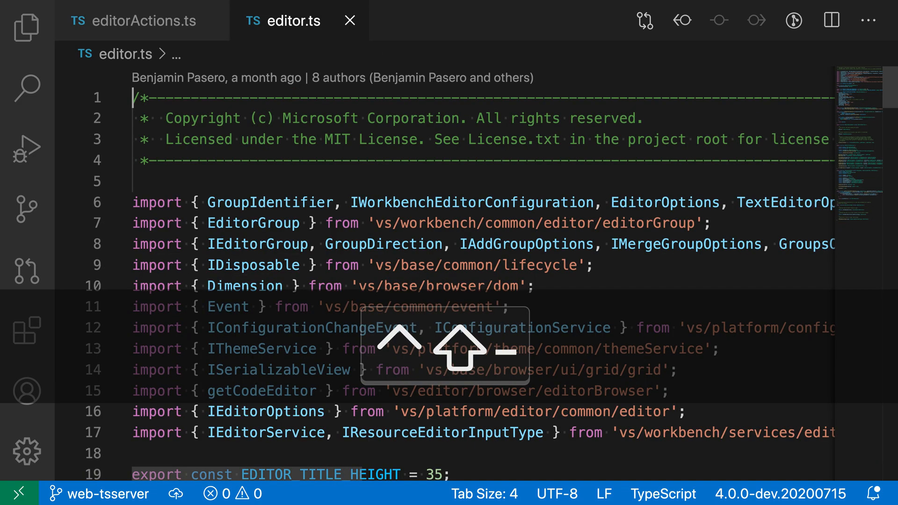
scroll("down", 3)
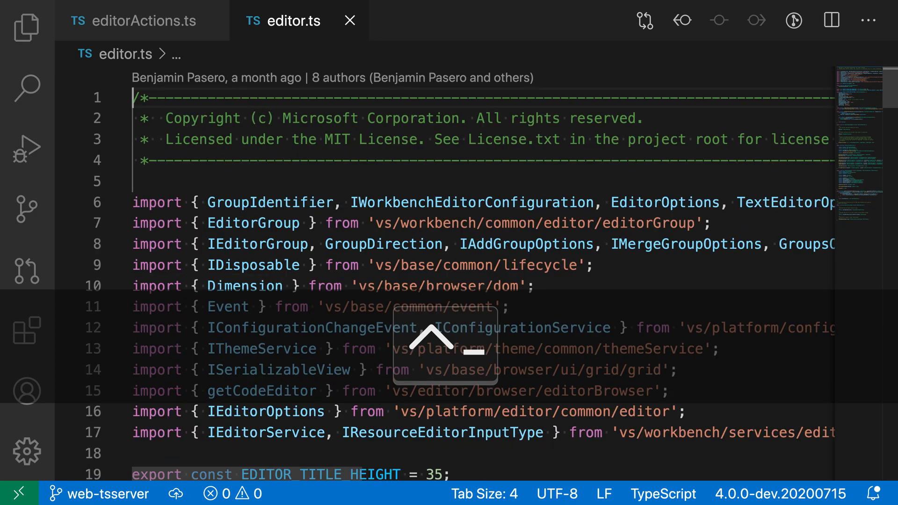
scroll("down", 3)
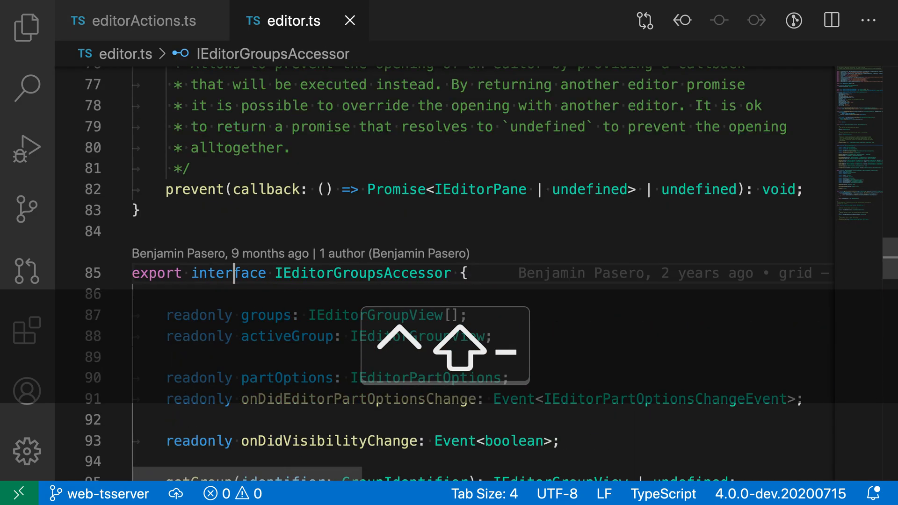